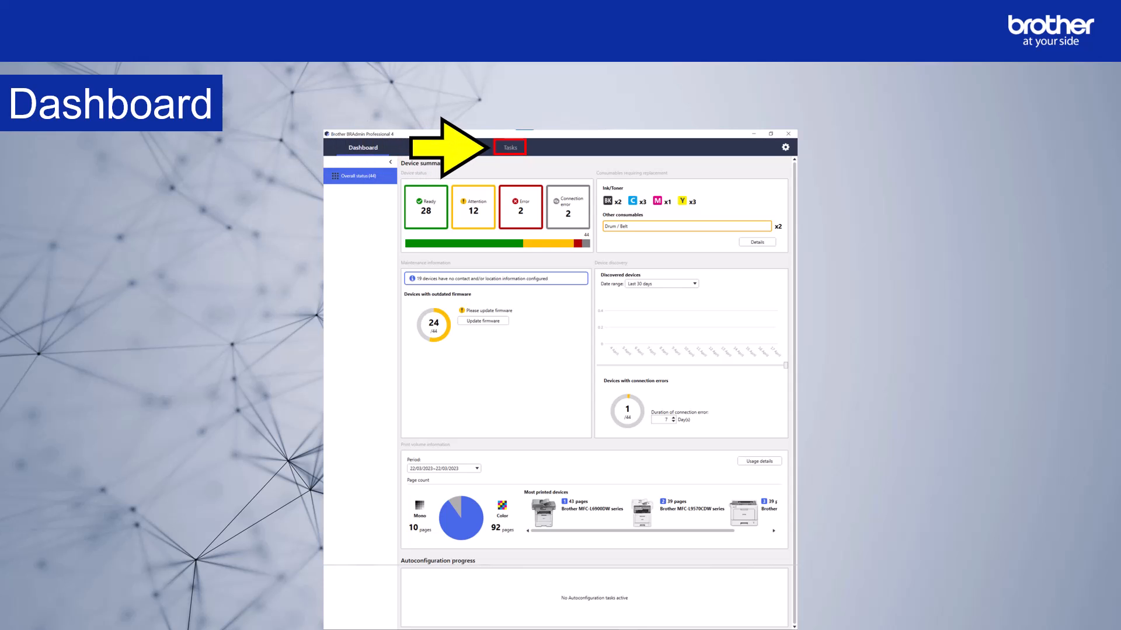
- Show the Tasks area with its empty autoconfiguration task list
click(510, 147)
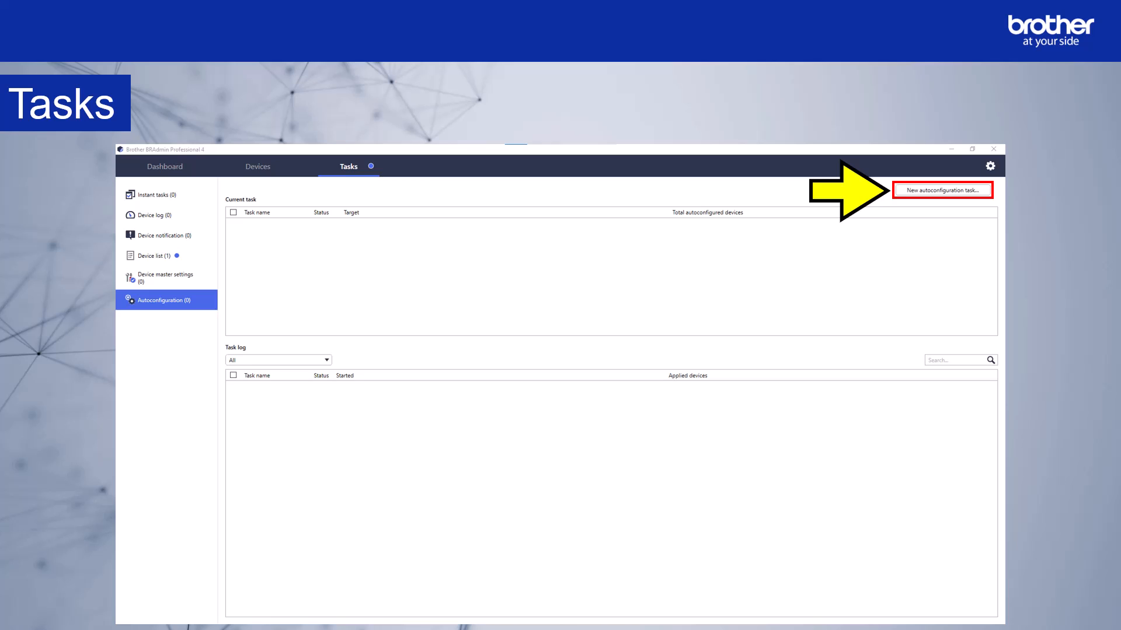
- Start a new autoconfiguration task named 'MFC devices: Password change, update firmware, populate address book'
click(942, 189)
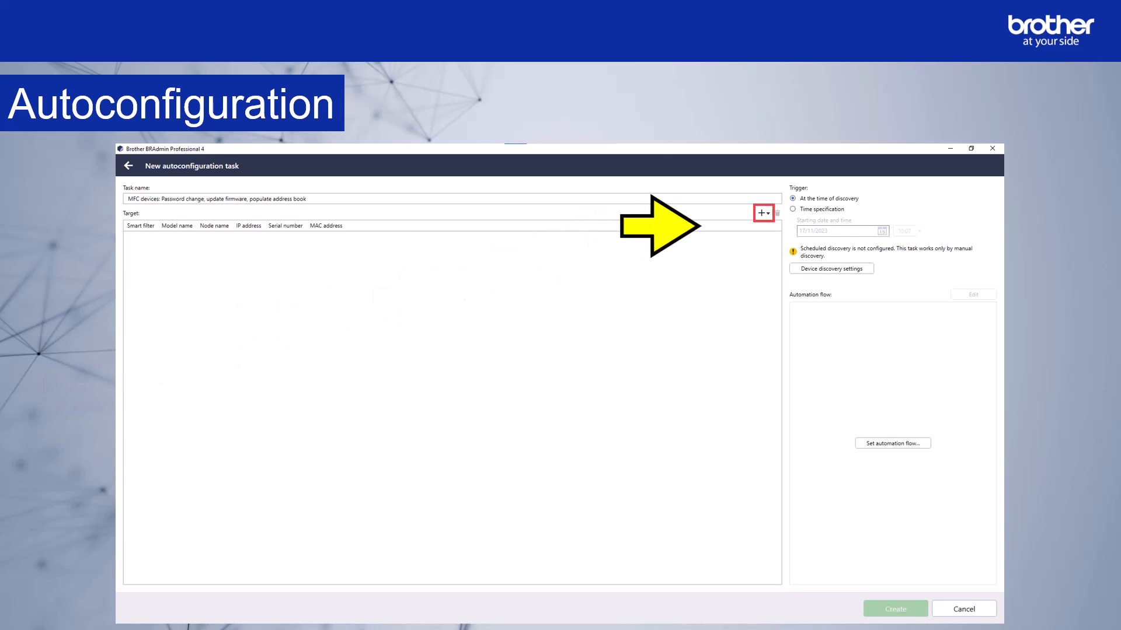
- Choose to add a task target by model name from the Target + menu
click(762, 212)
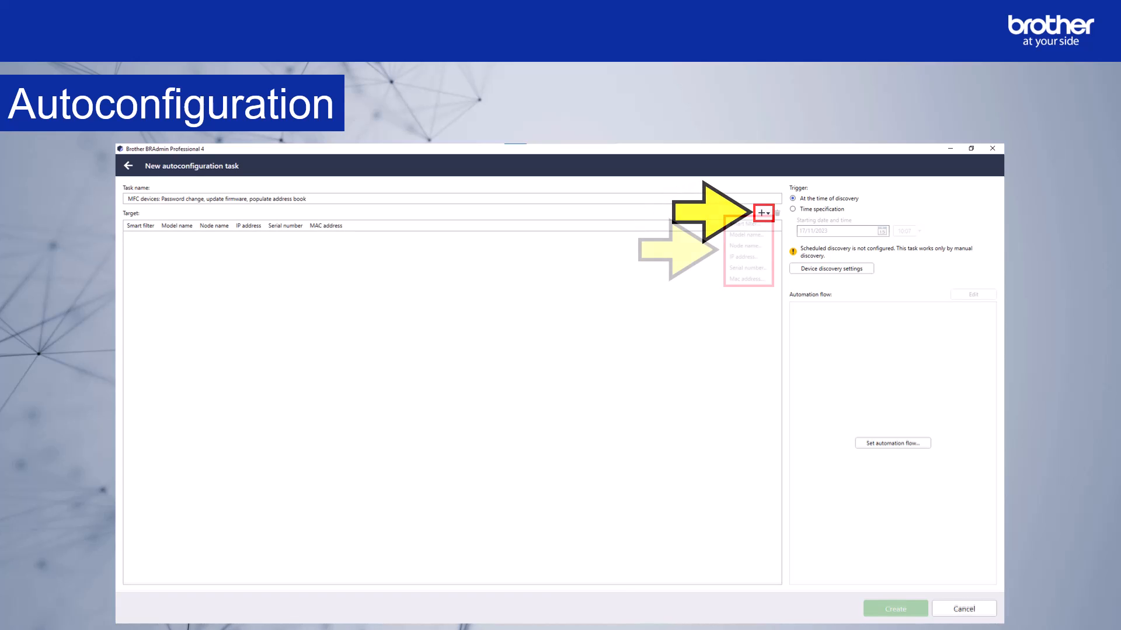
click(761, 212)
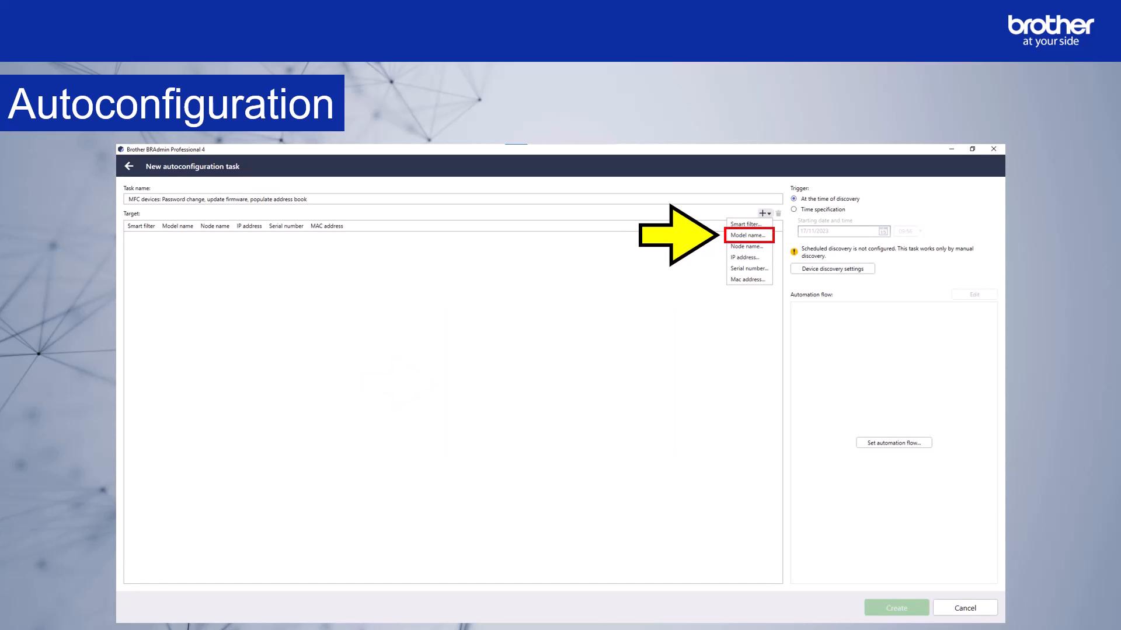
click(747, 236)
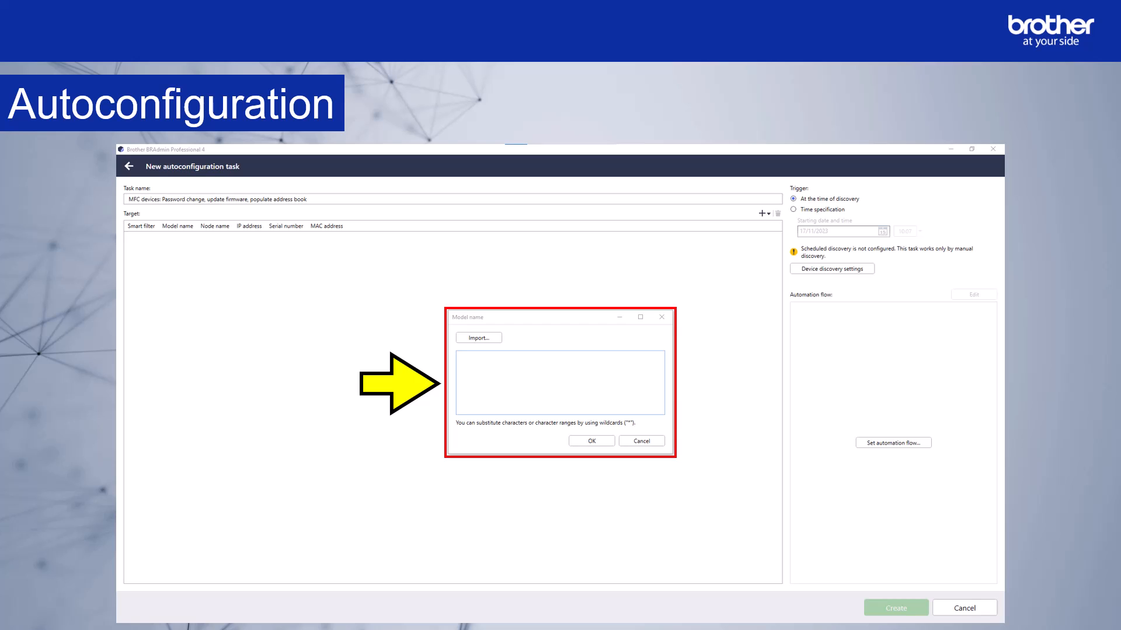
- Add the model name MFC* as the task's target
text(MFC*)
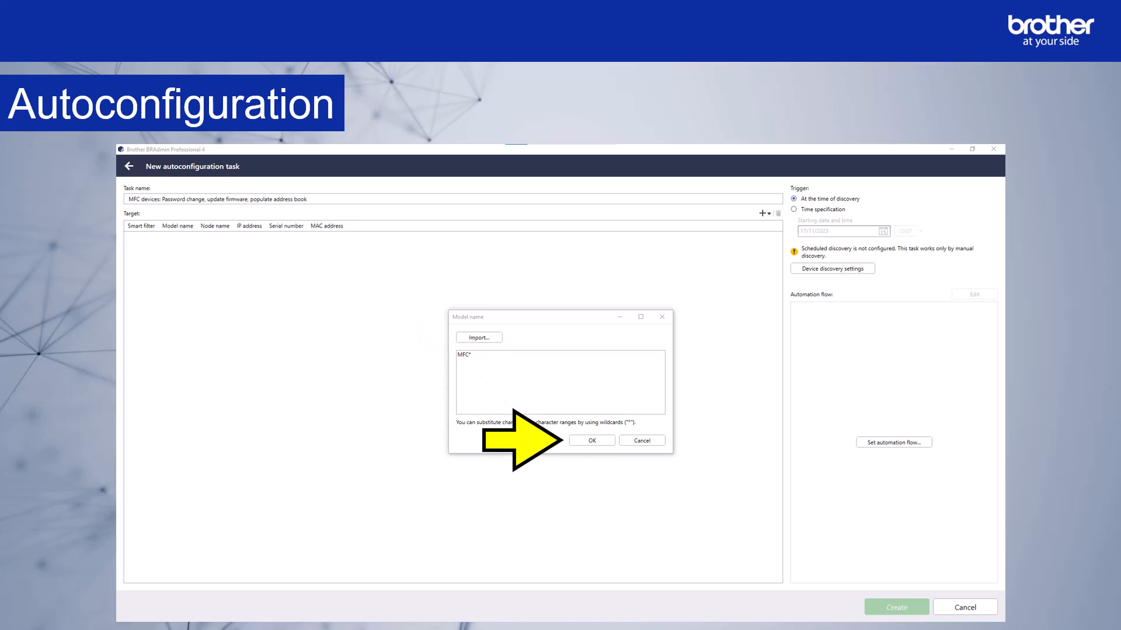
click(589, 440)
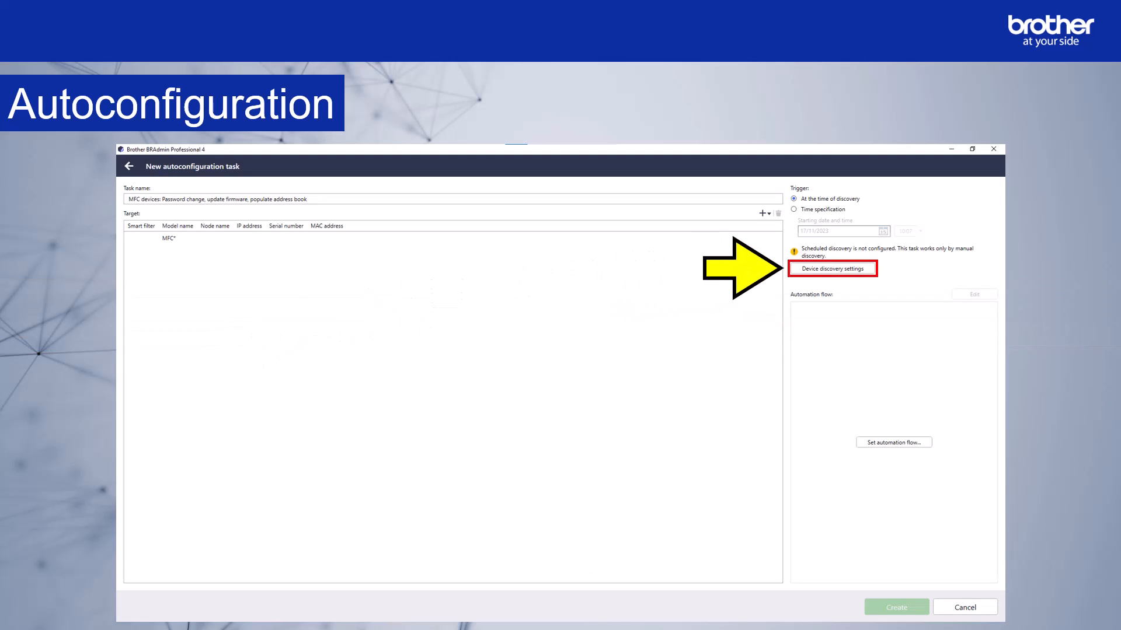
- Show the discovery schedule in the device discovery settings
click(832, 269)
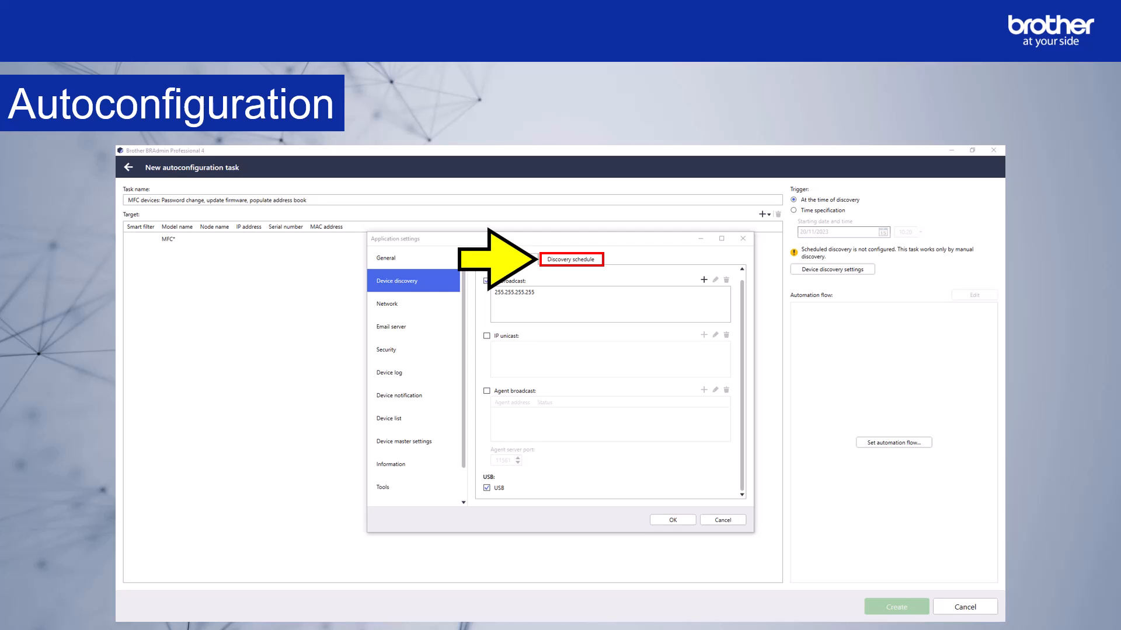
click(570, 258)
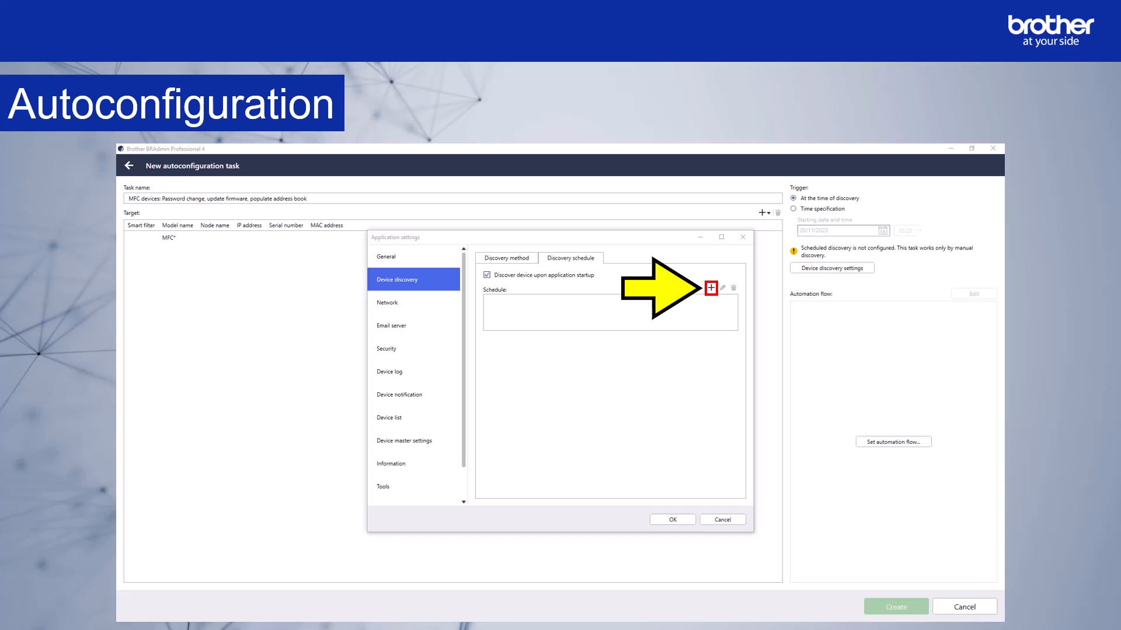
- Add a discovery schedule entry running every 1 hour over a specific period and select it
click(711, 287)
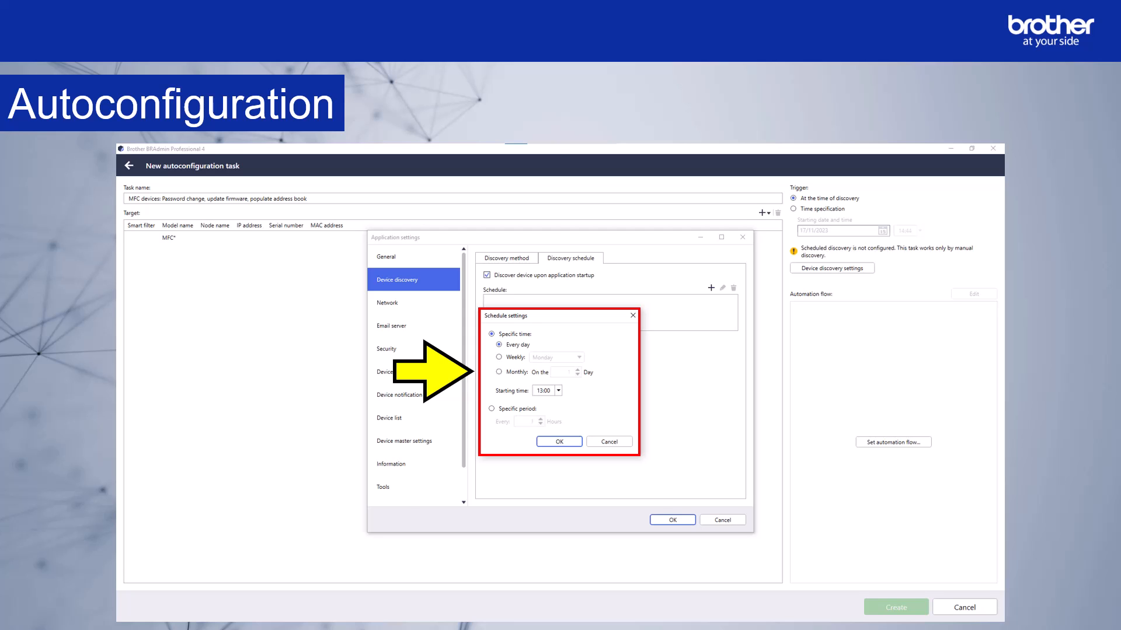
click(491, 408)
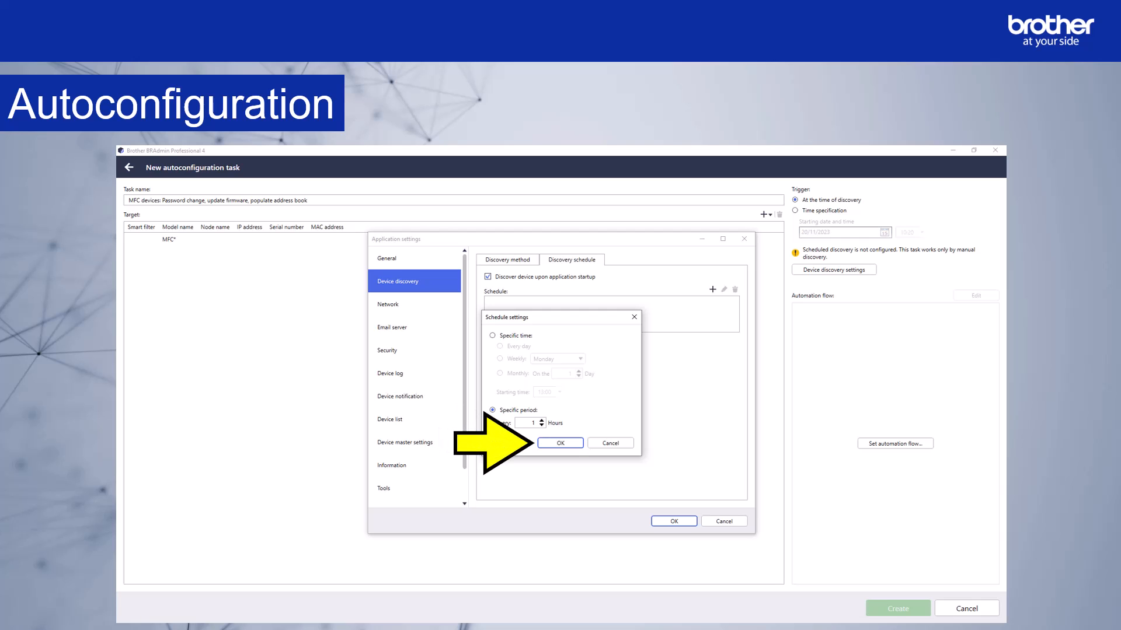
click(560, 442)
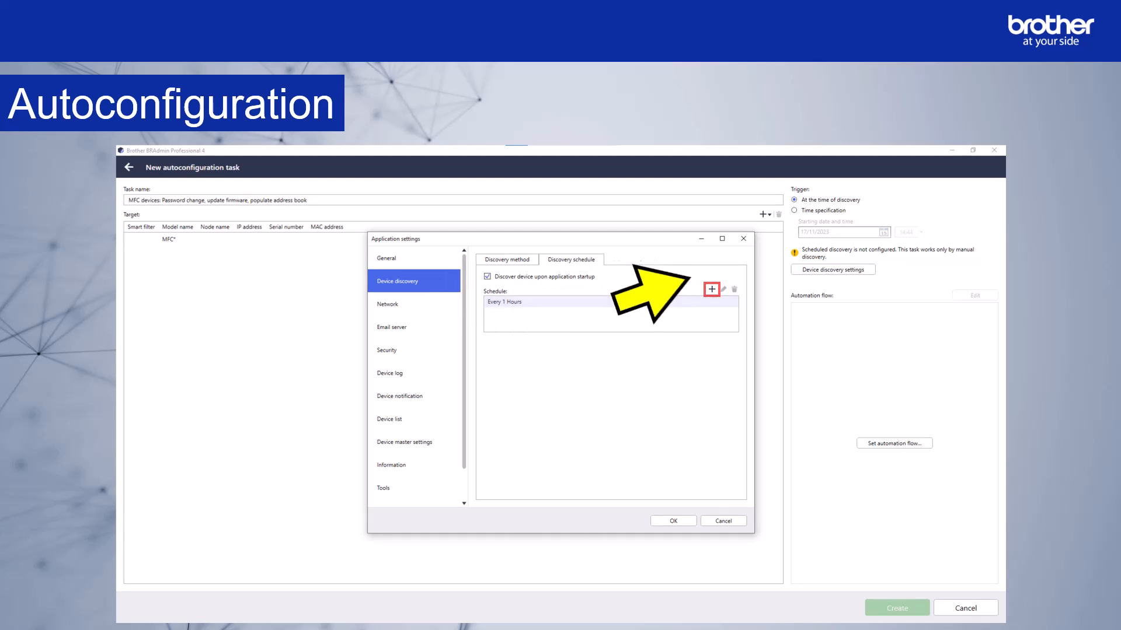
click(536, 301)
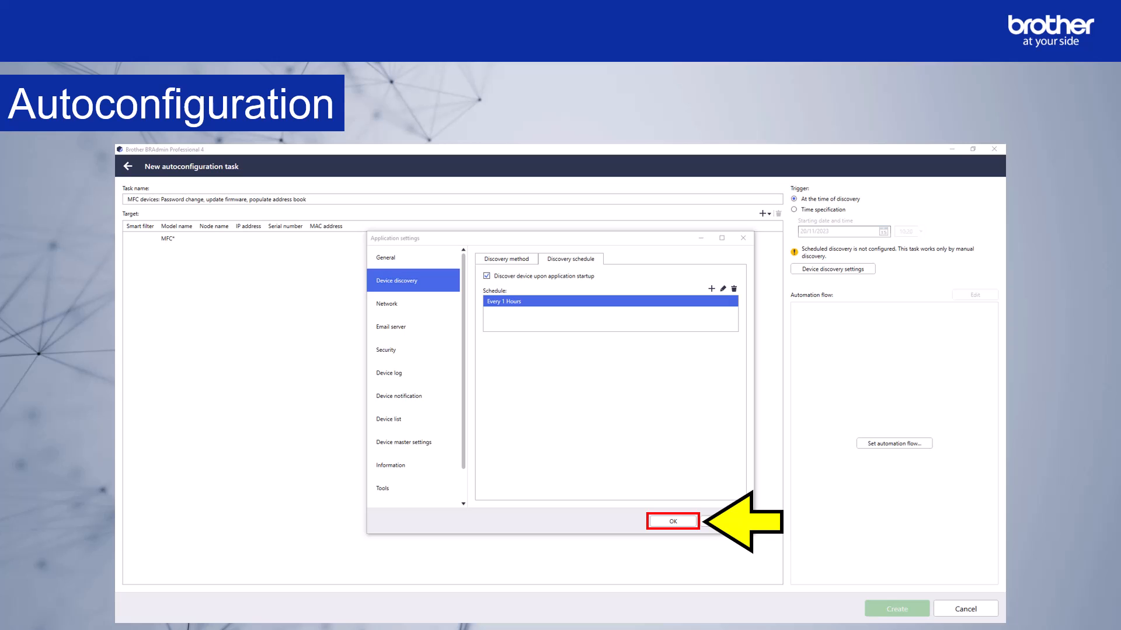
- Save the hourly discovery schedule and set the task trigger to time specification starting 01/01/2024 at 00:00
click(670, 521)
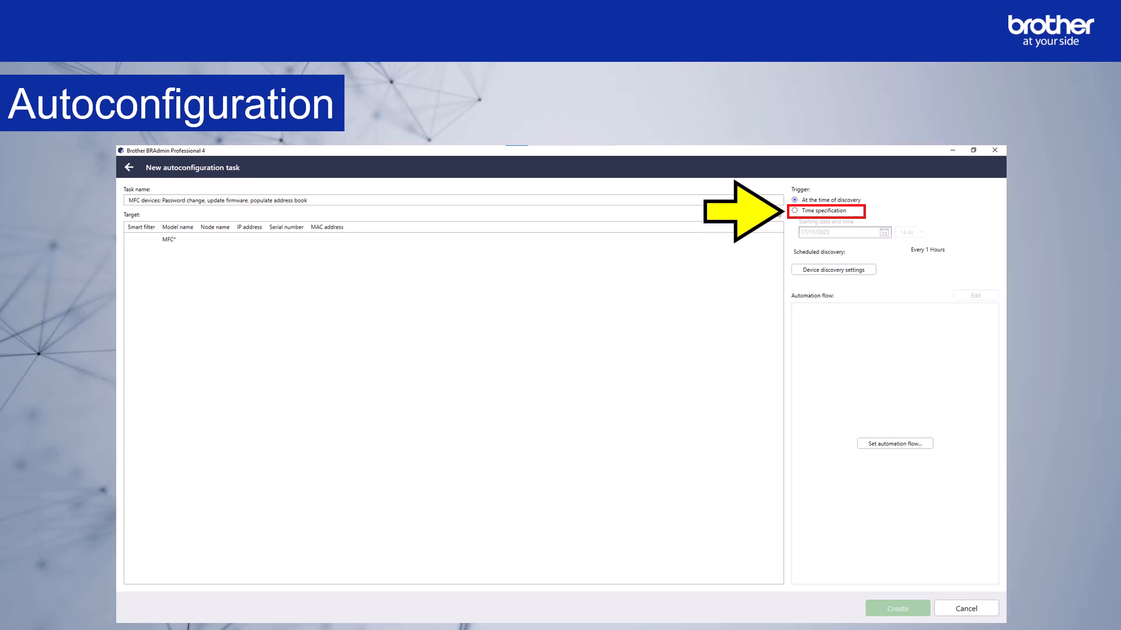
click(795, 210)
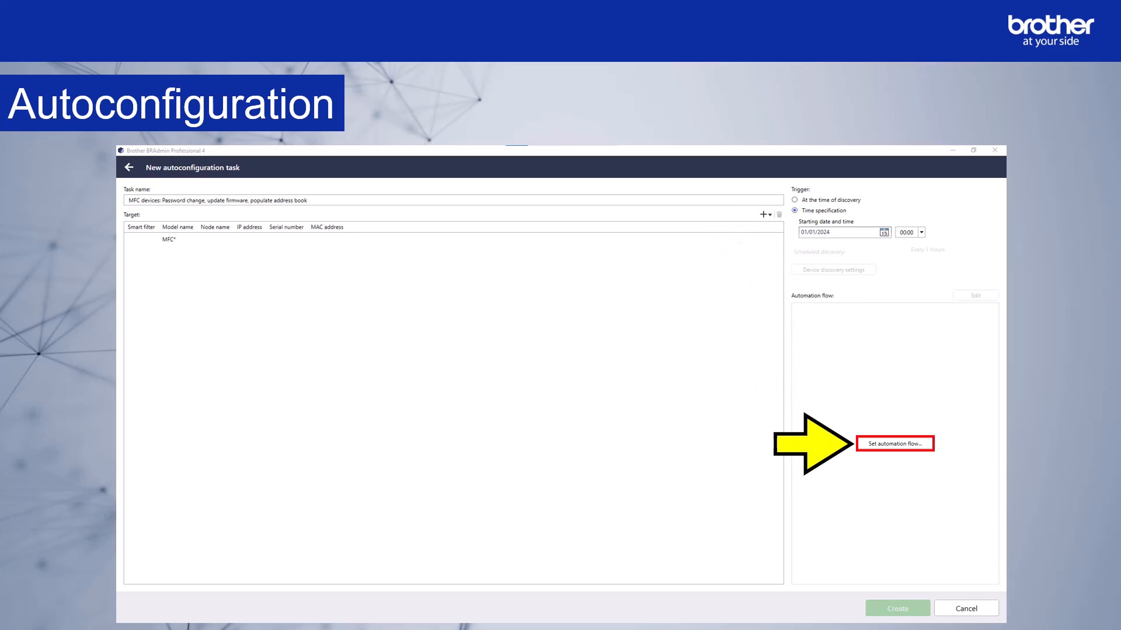
- In the automation flow, set a device password for unconfigured devices so the step reads Configured
click(893, 443)
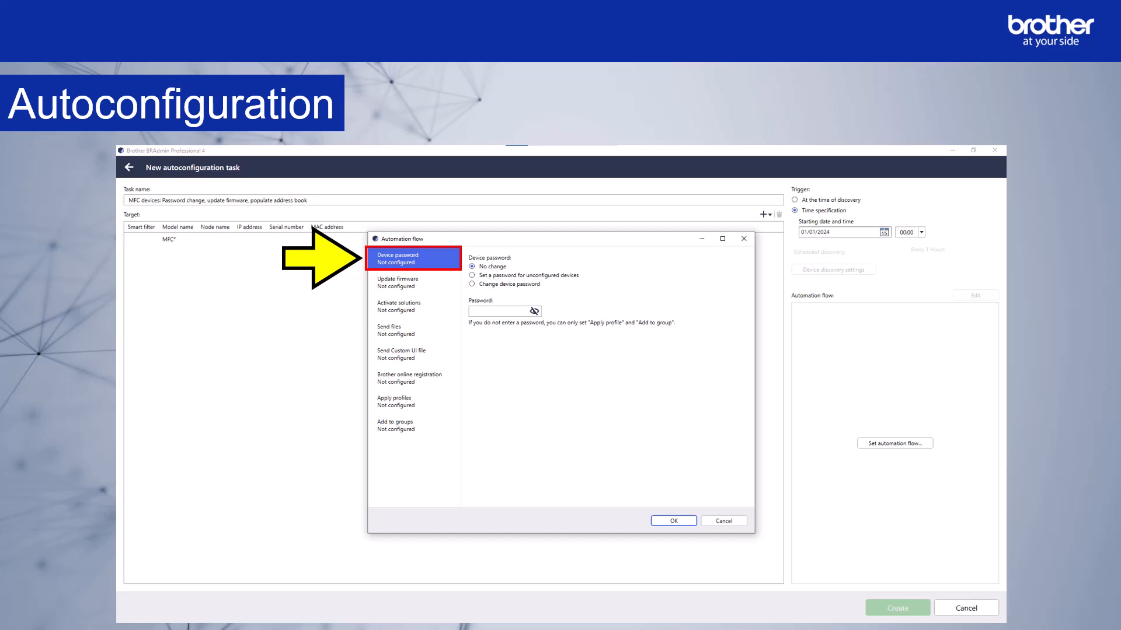
click(473, 276)
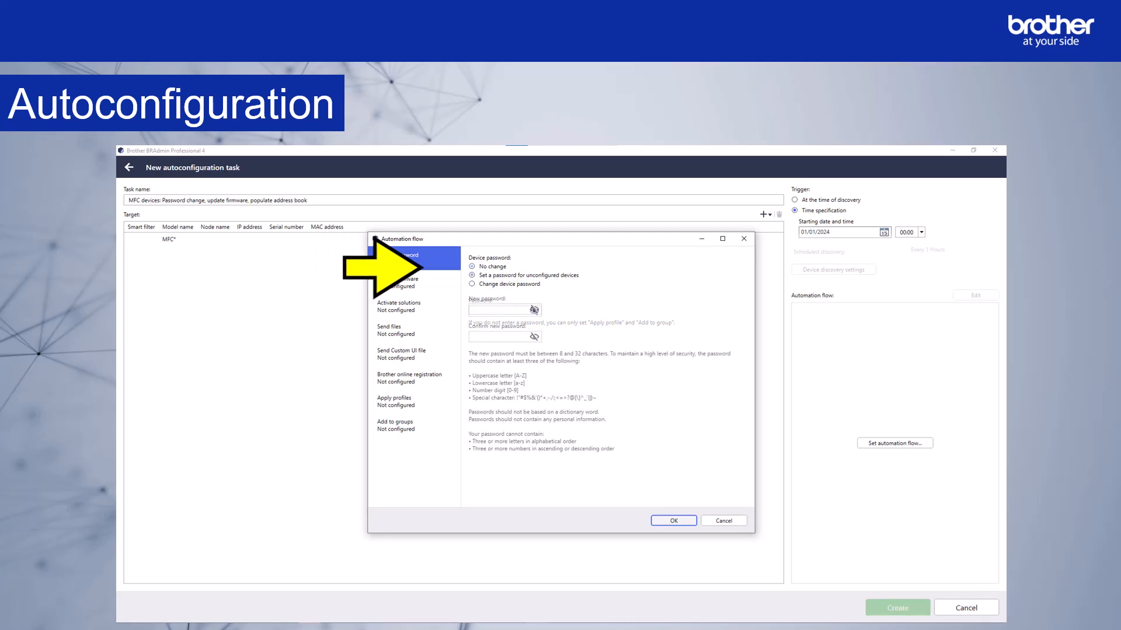
click(471, 276)
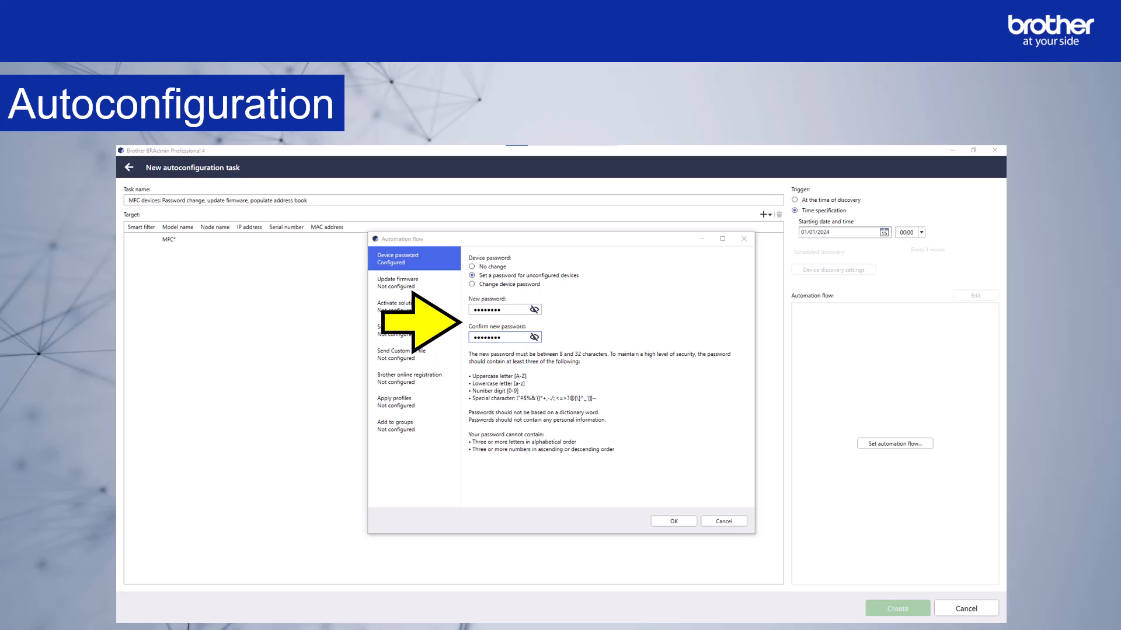
click(396, 281)
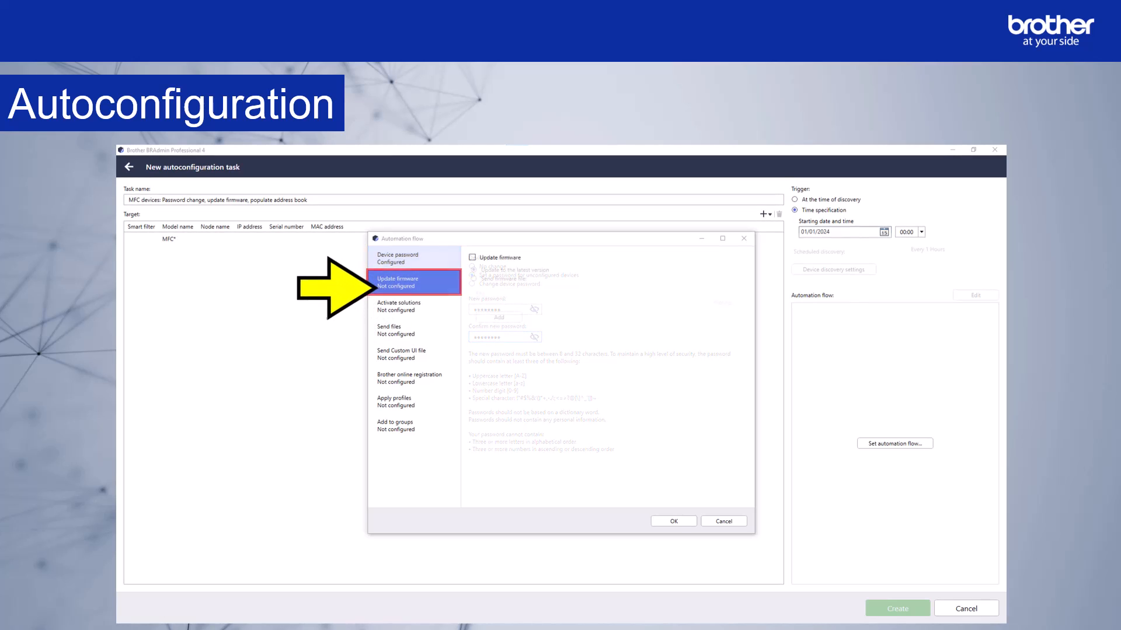
- Enable firmware updating to the latest version so the step reads Configured
click(413, 282)
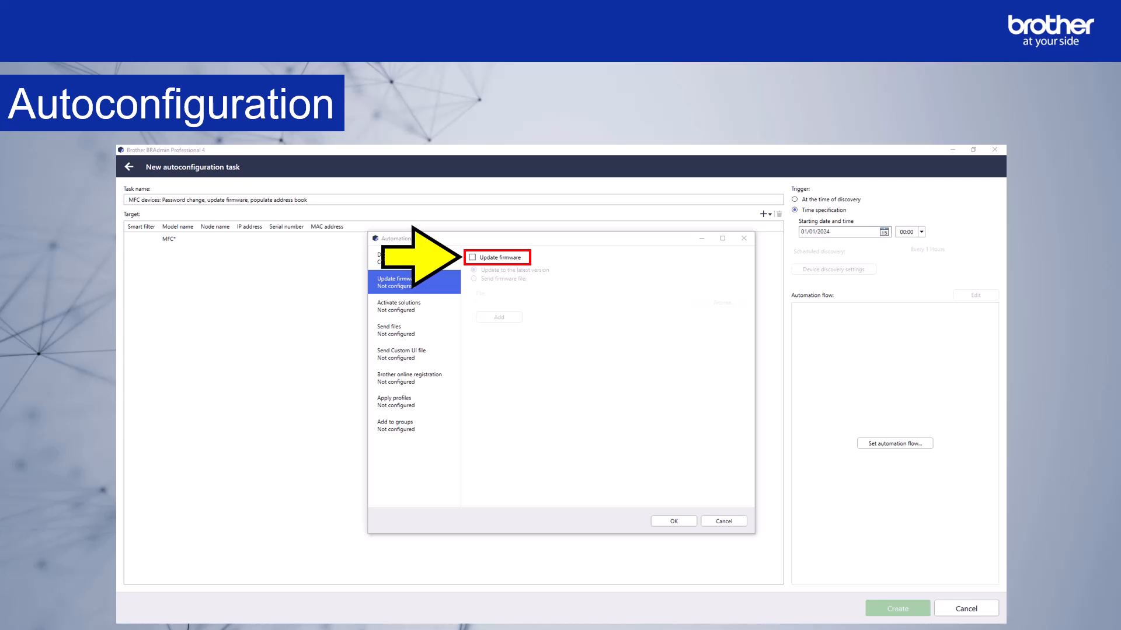
click(473, 257)
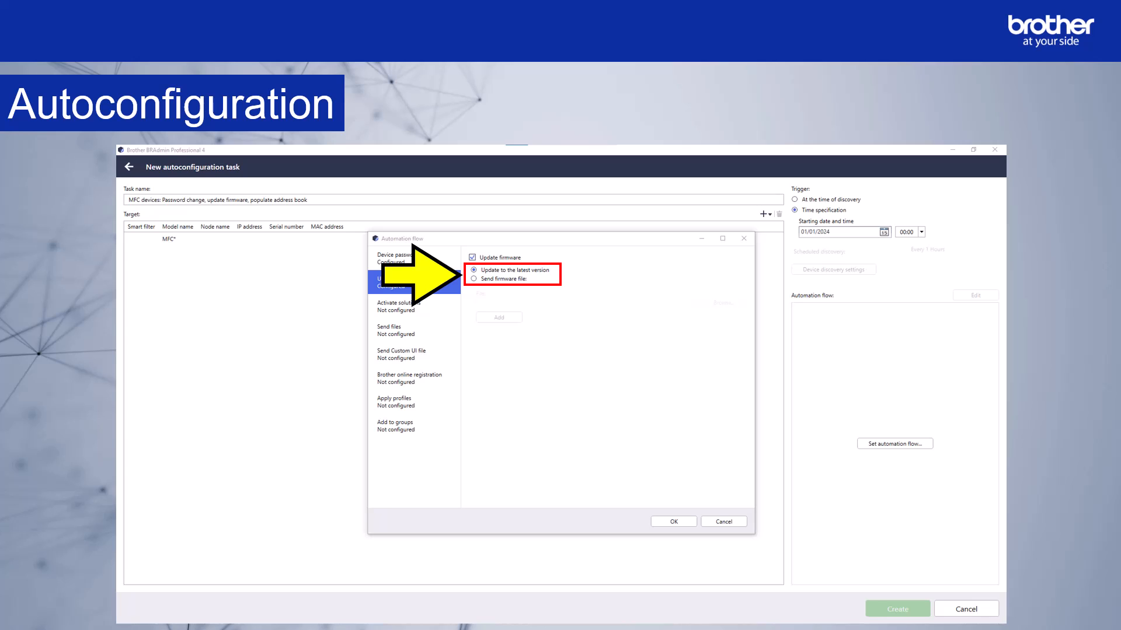
click(396, 329)
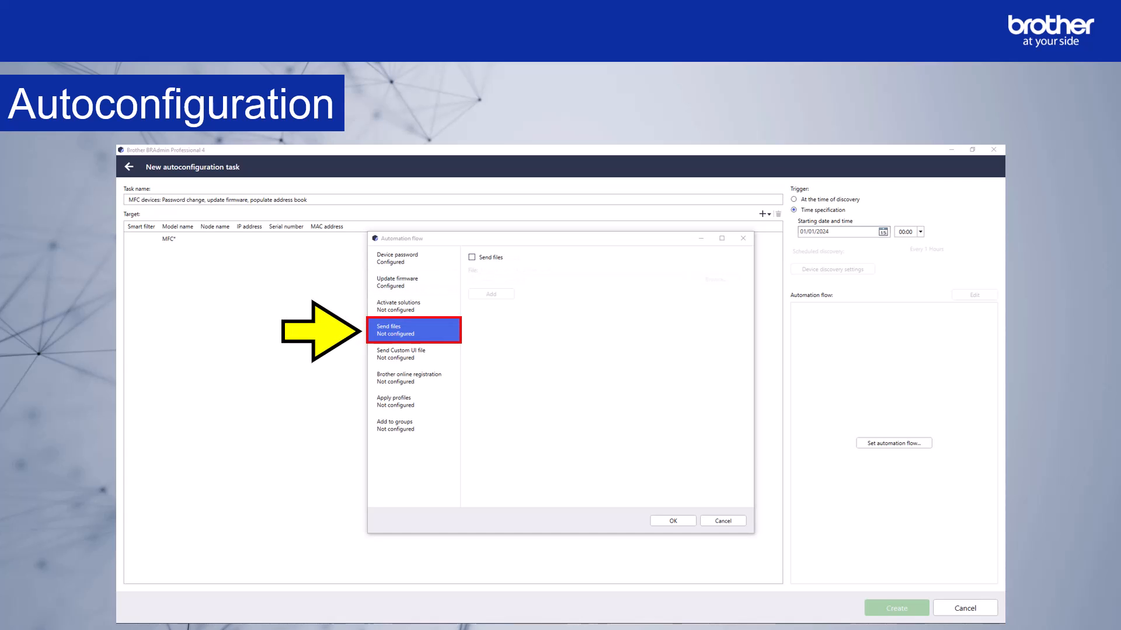
- Enable sending files with the password-protected device backup file chosen and its password confirmed
click(470, 257)
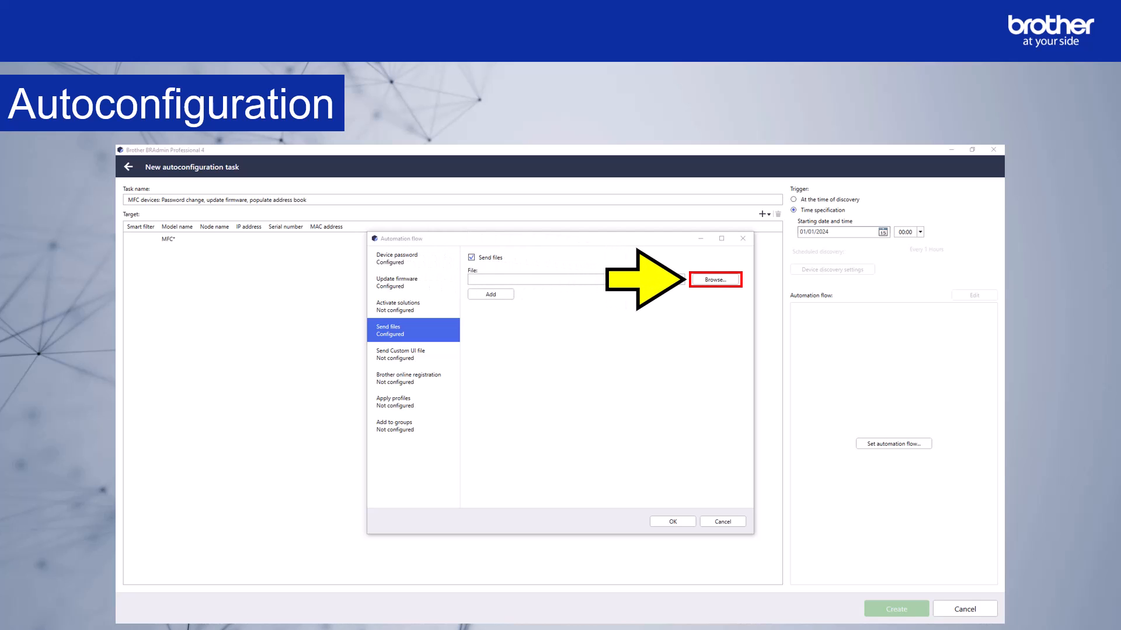
click(714, 279)
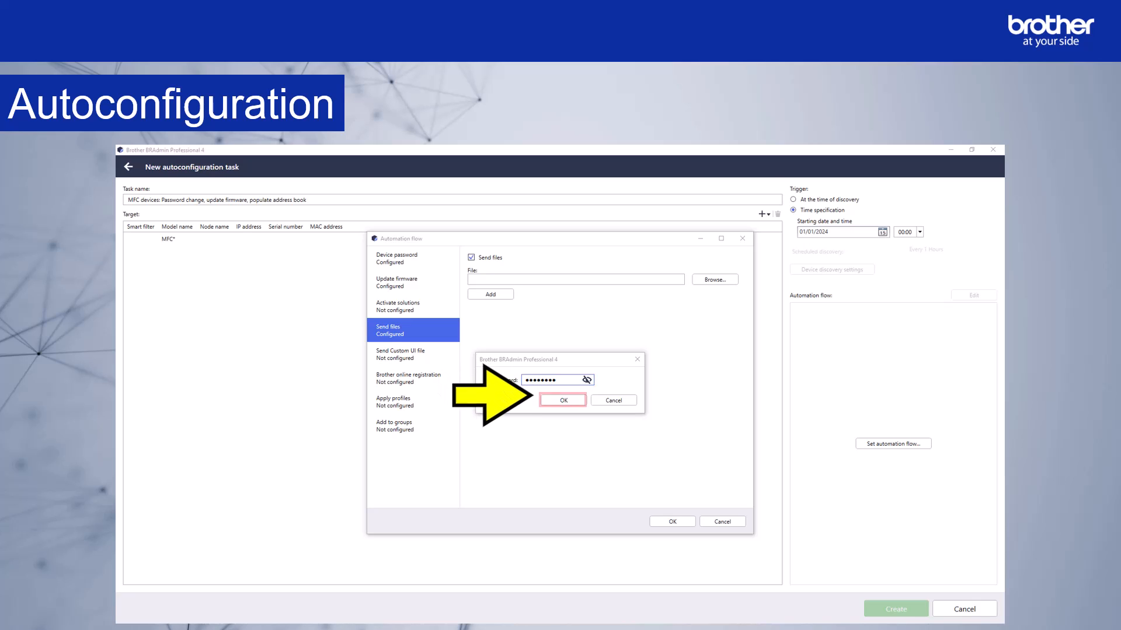
click(562, 399)
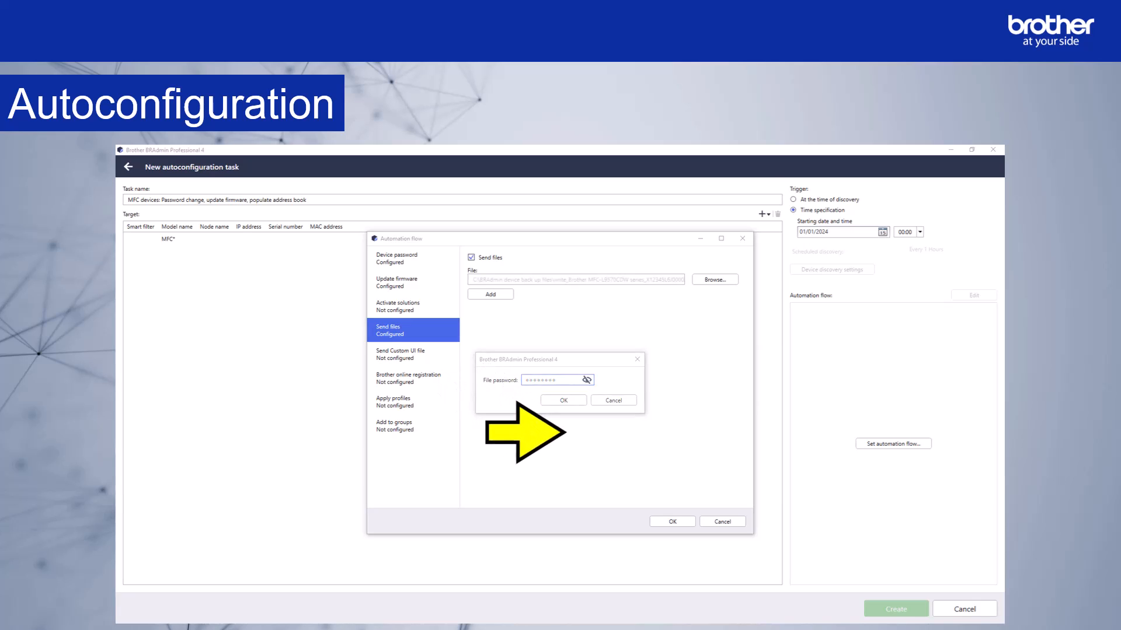
click(563, 399)
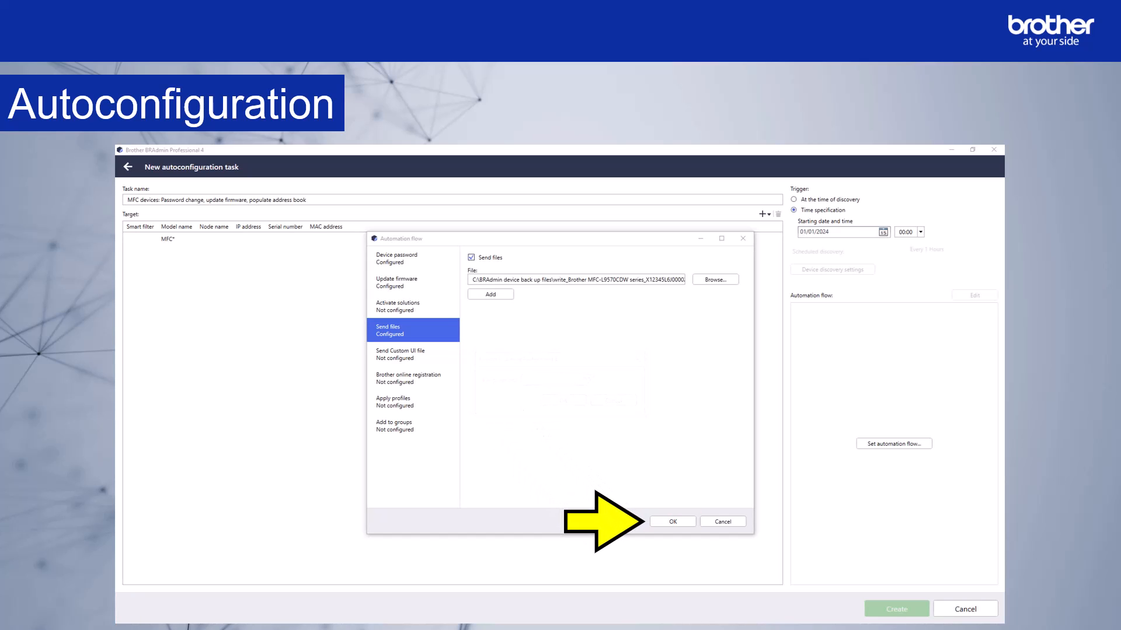
- Confirm the automation flow and create the MFC* autoconfiguration task so it appears as Active
click(670, 521)
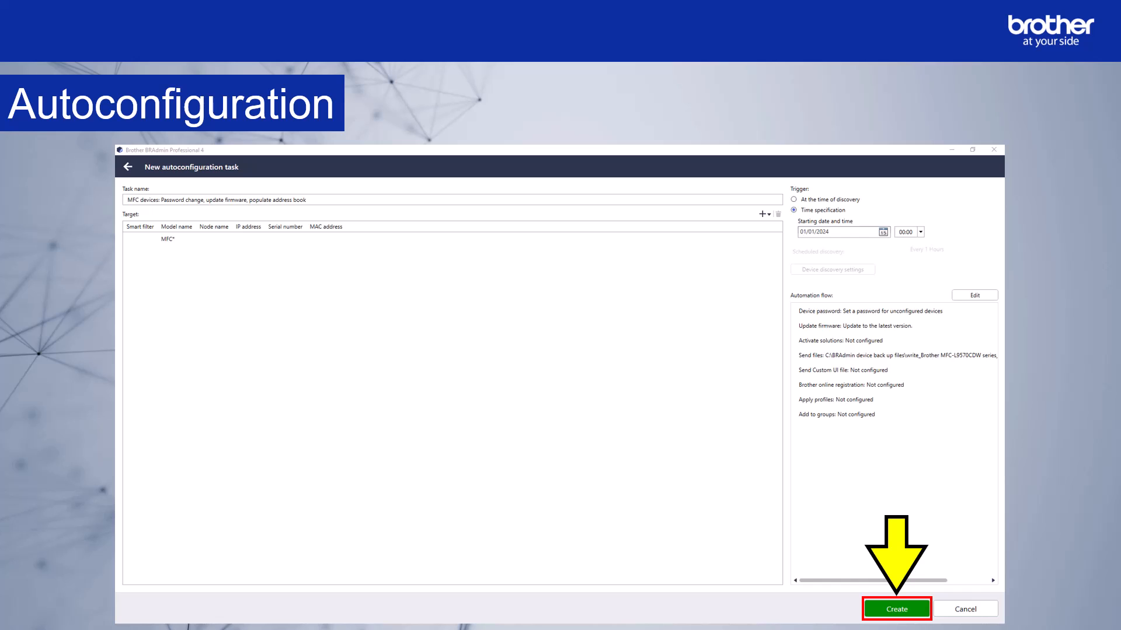
click(895, 609)
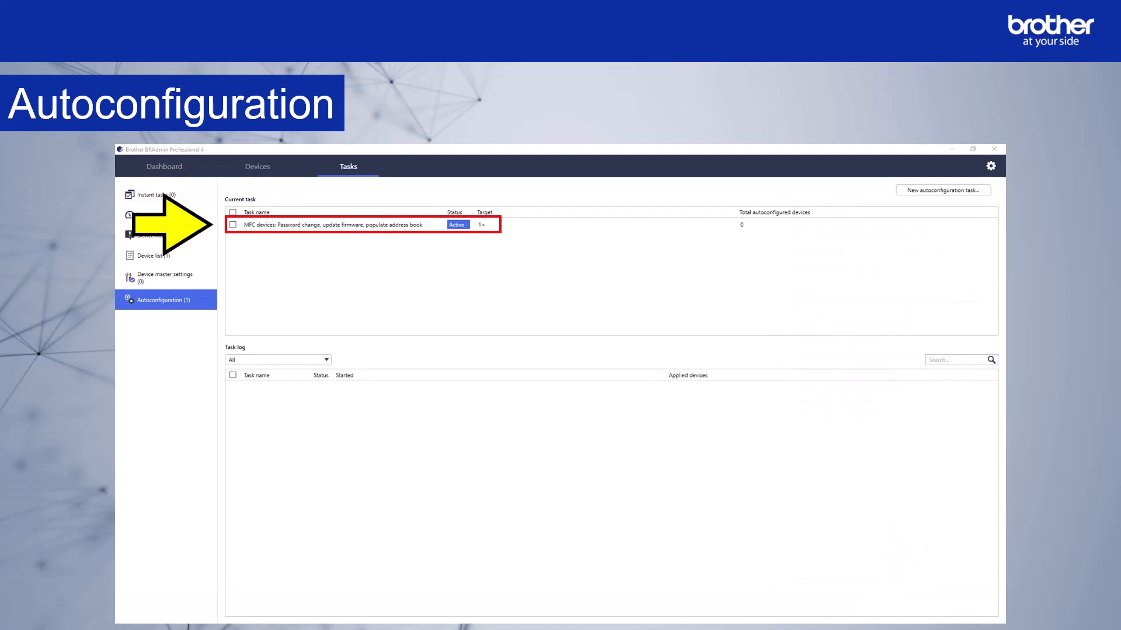